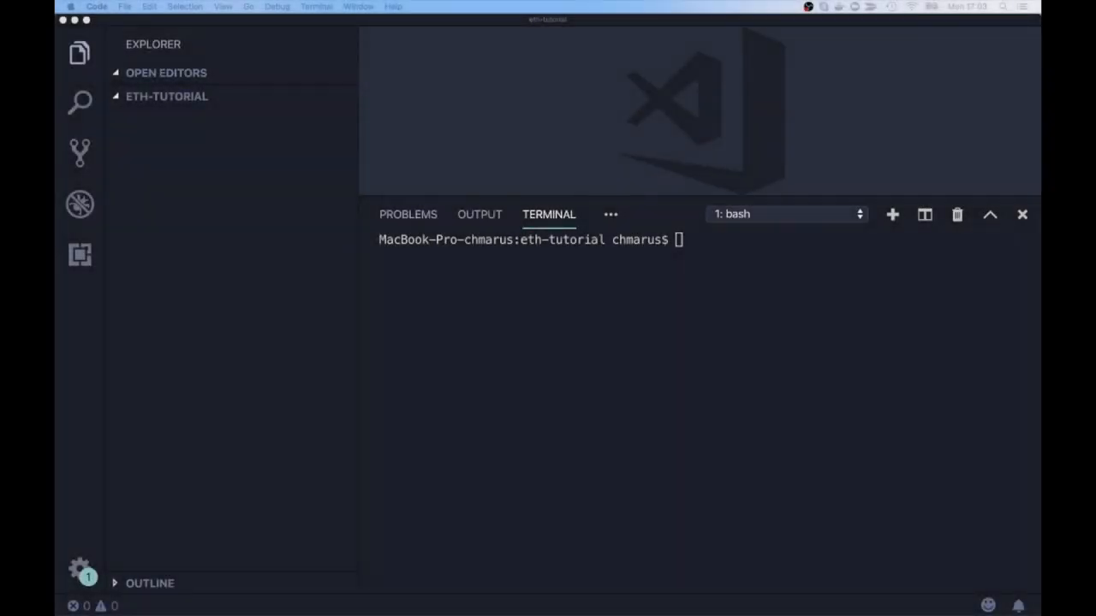
Step: Scaffold the app with create-react-app and launch its development server with yarn start
{"action": "type", "text": "c"}
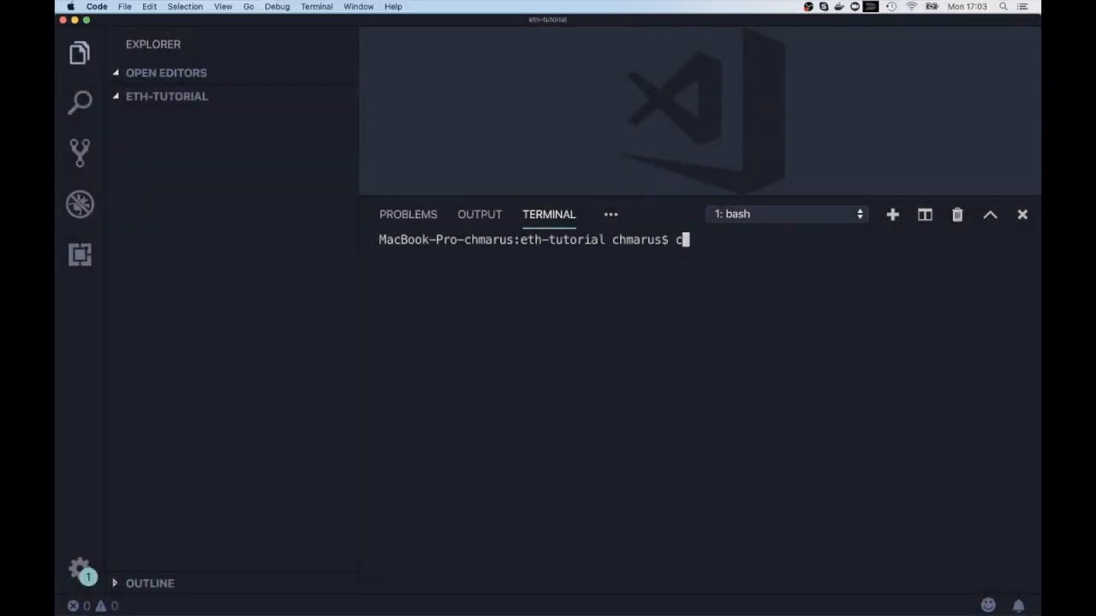
{"action": "type", "text": "reate-react"}
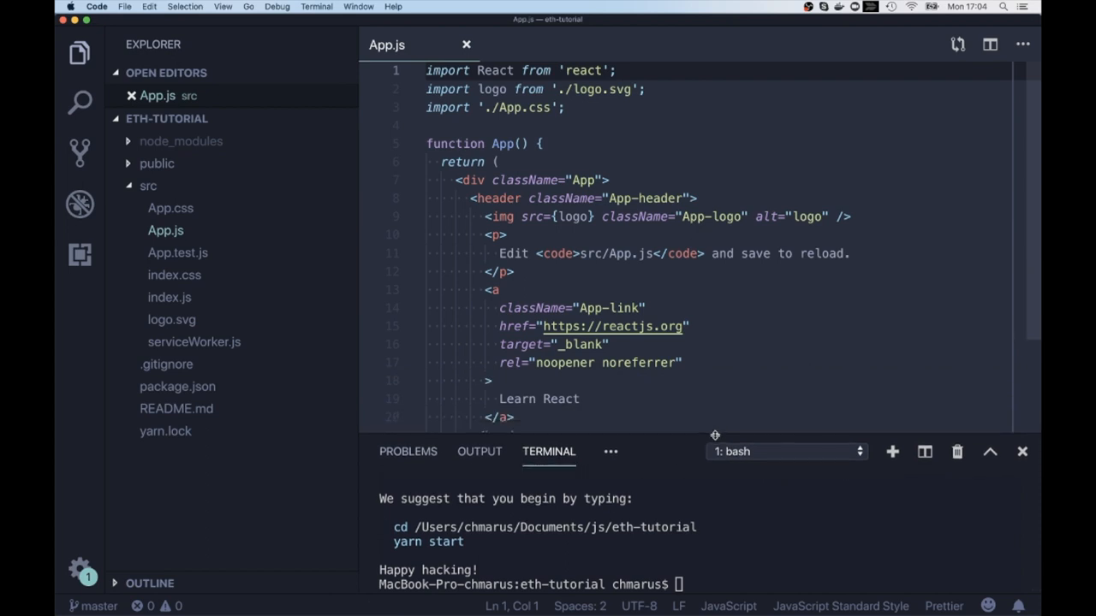
{"action": "scroll", "scroll_direction": "down", "scroll_amount": 3}
{"action": "type", "text": "yarn st"}
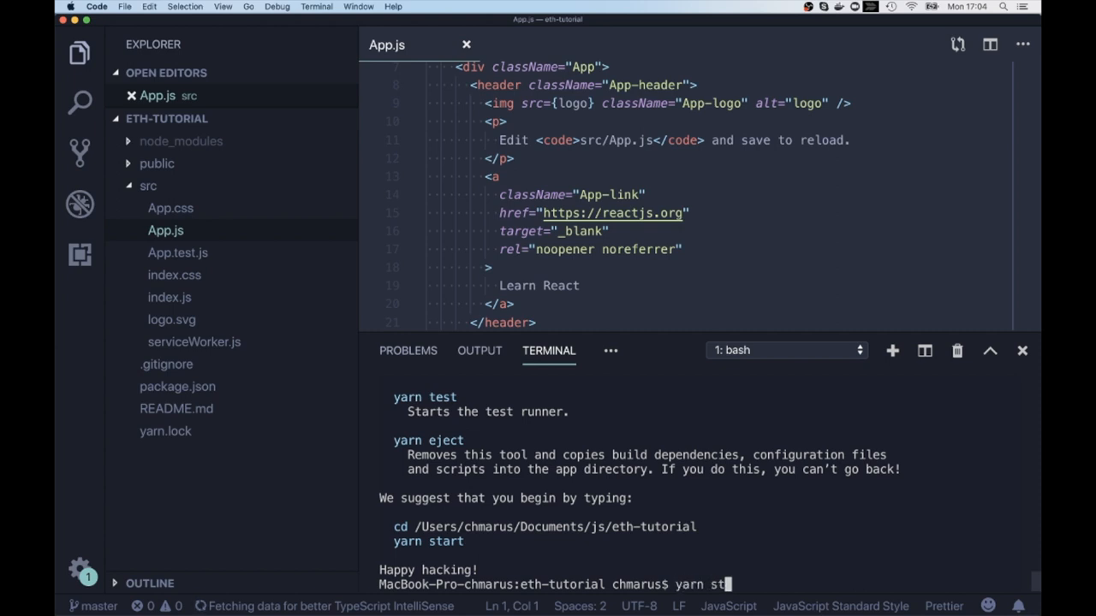
{"action": "key", "text": "enter"}
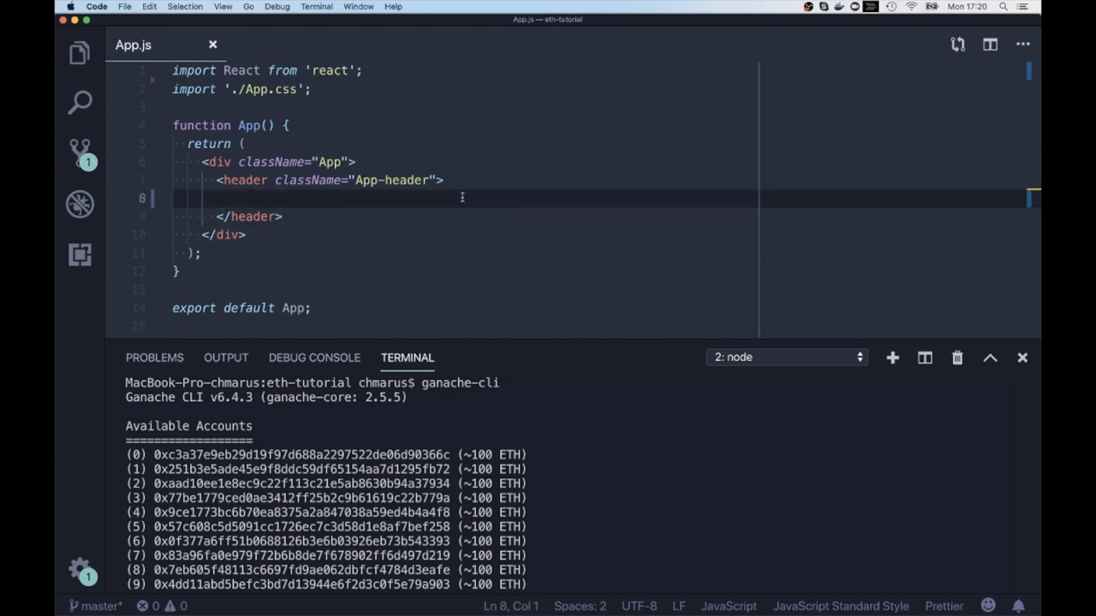
Step: Put the text 'Your ethereum address:' inside the App header element
{"action": "type", "text": "Y"}
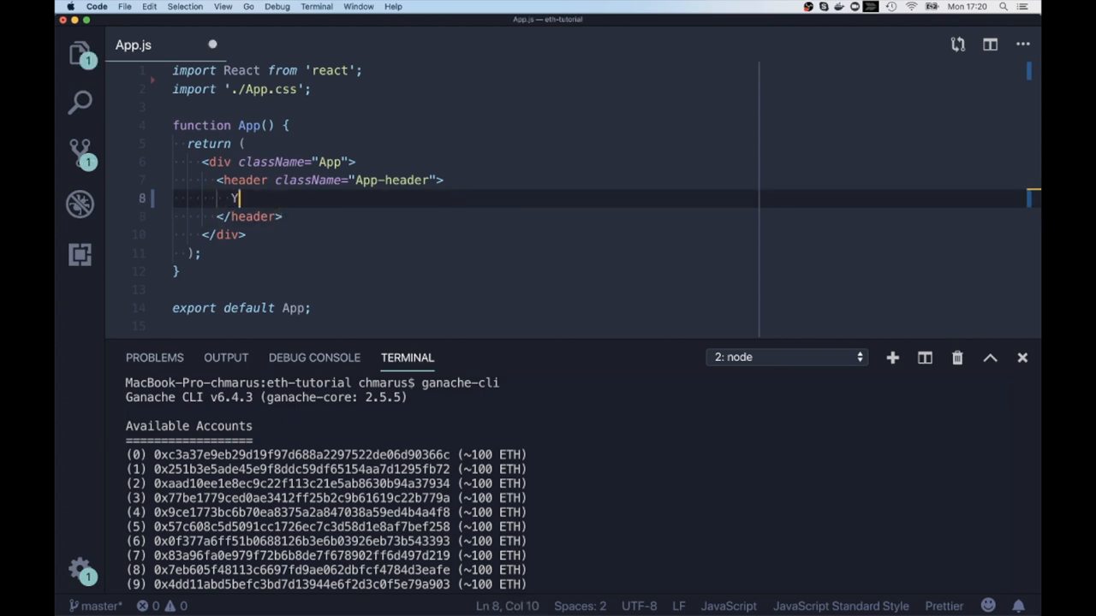
{"action": "type", "text": "our eth"}
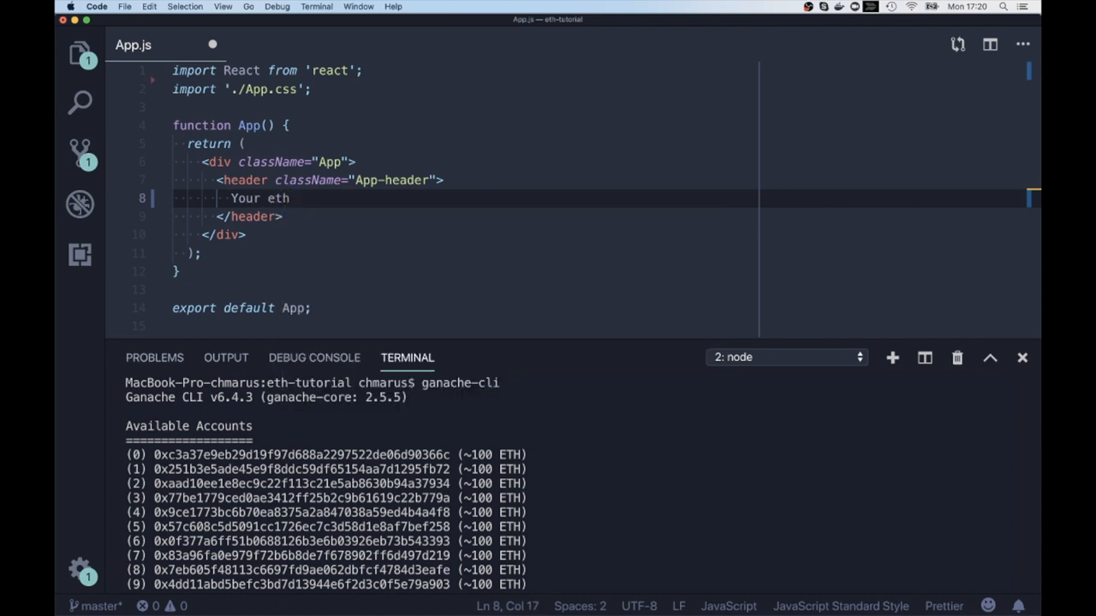
{"action": "type", "text": "ereum a"}
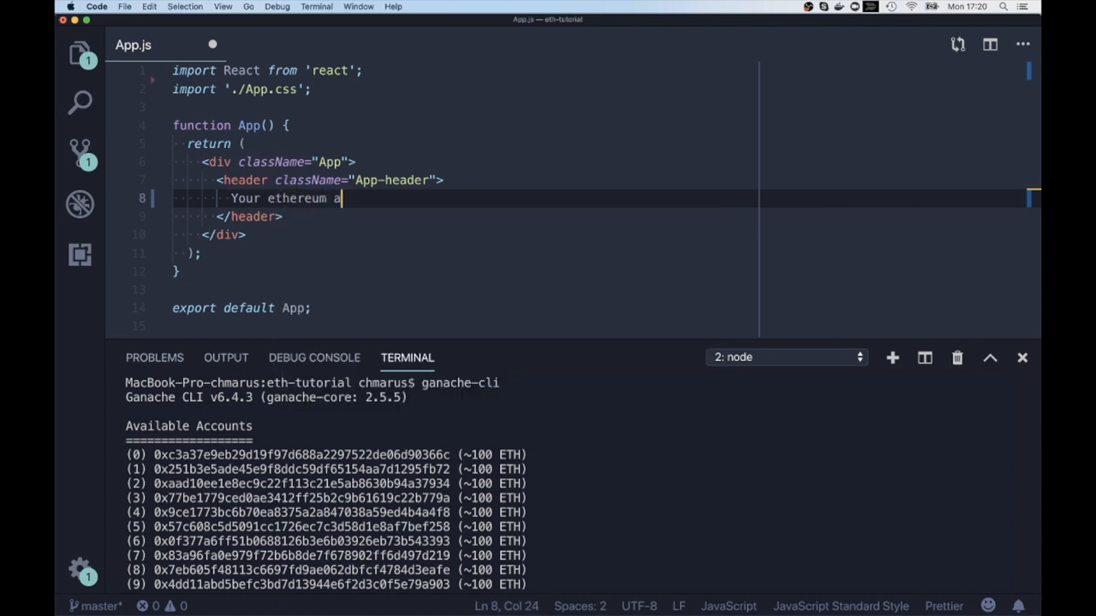
{"action": "type", "text": "ddress:"}
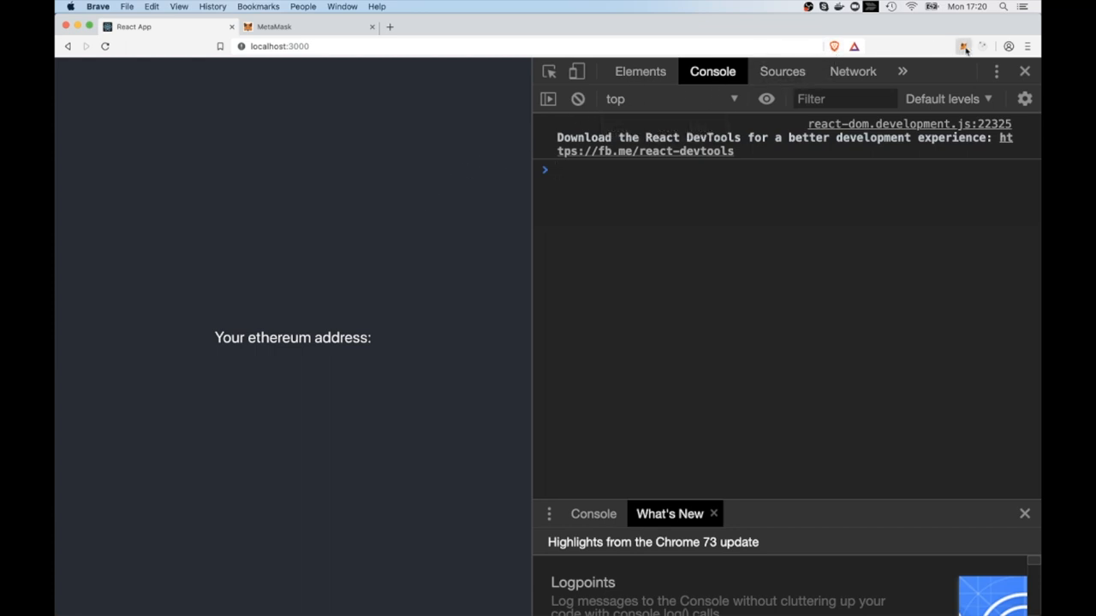
Step: View the MetaMask account list, then start querying web3 in the DevTools console
{"action": "left_click", "coordinate": [963, 46]}
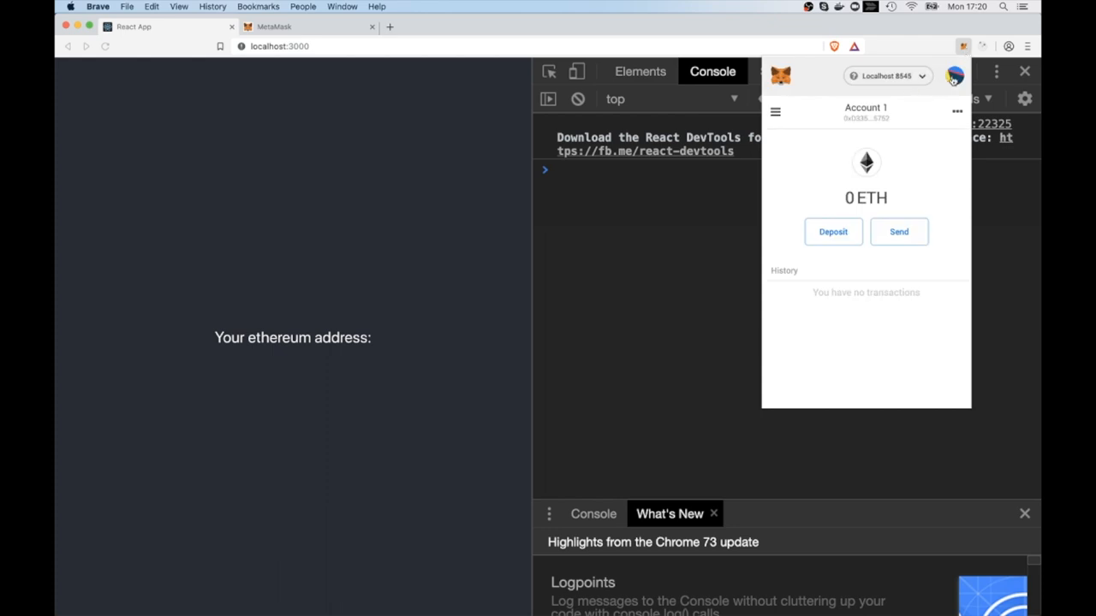
{"action": "left_click", "coordinate": [956, 75]}
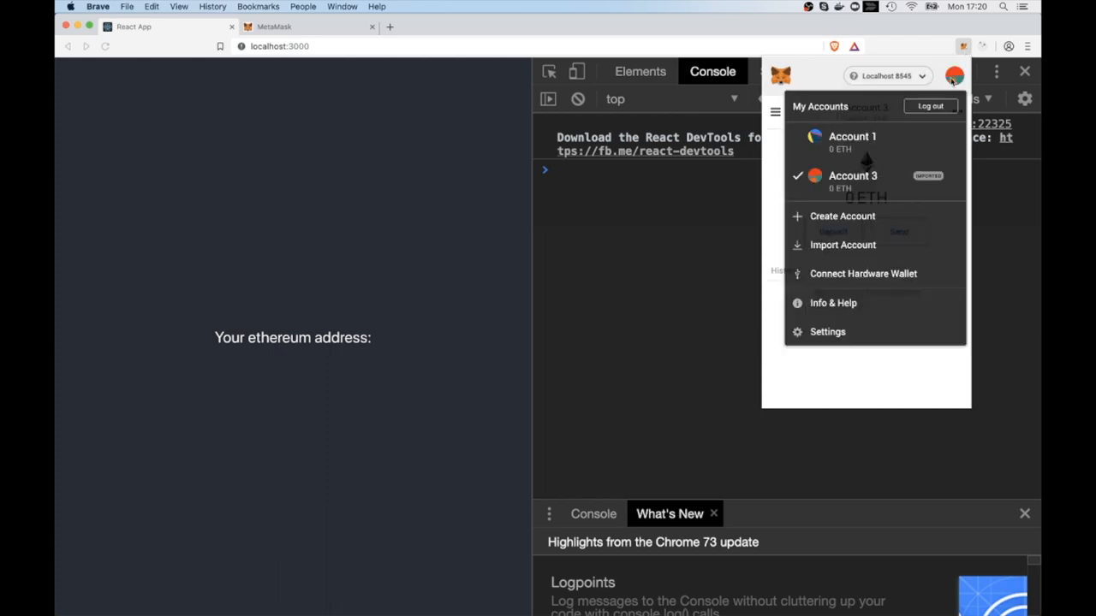
{"action": "type", "text": "web3"}
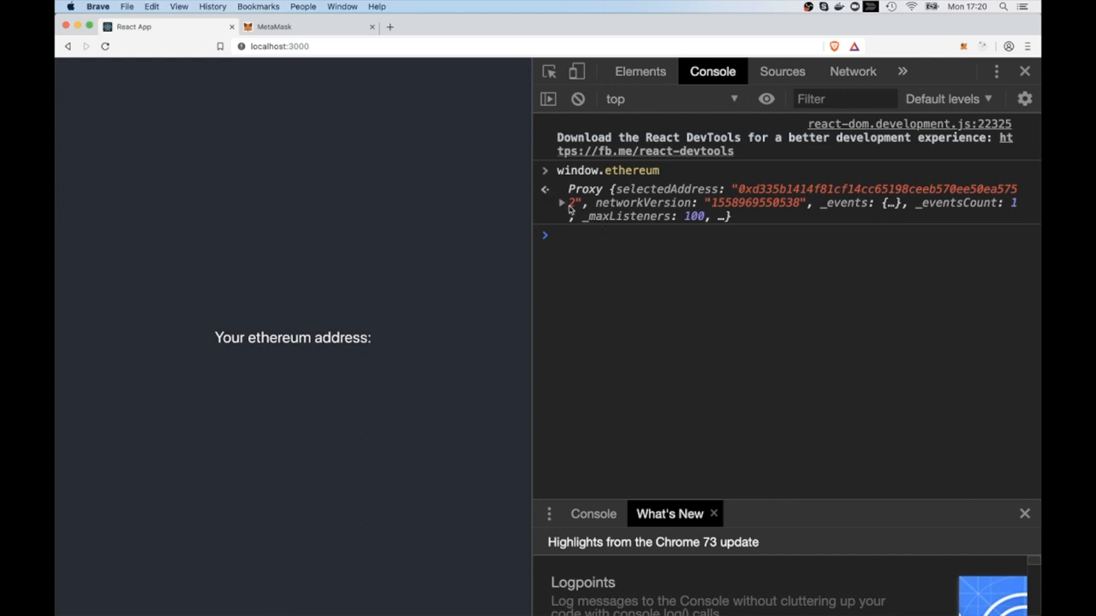
Step: Expand the window.ethereum Proxy and its MetamaskInpageProvider target to find selectedAddress
{"action": "left_click", "coordinate": [562, 202]}
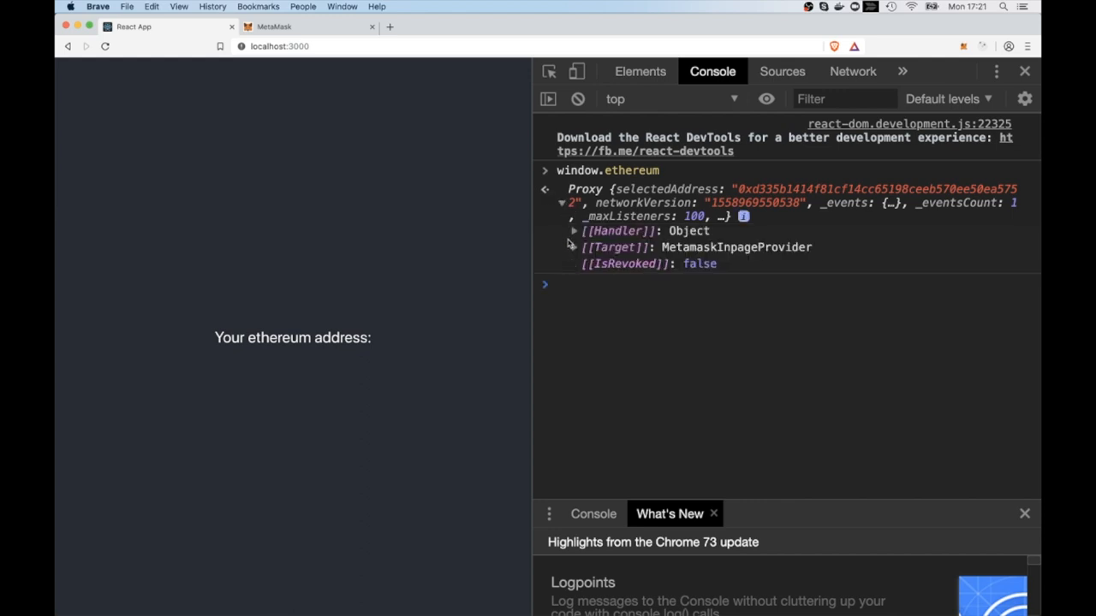
{"action": "left_click", "coordinate": [574, 246]}
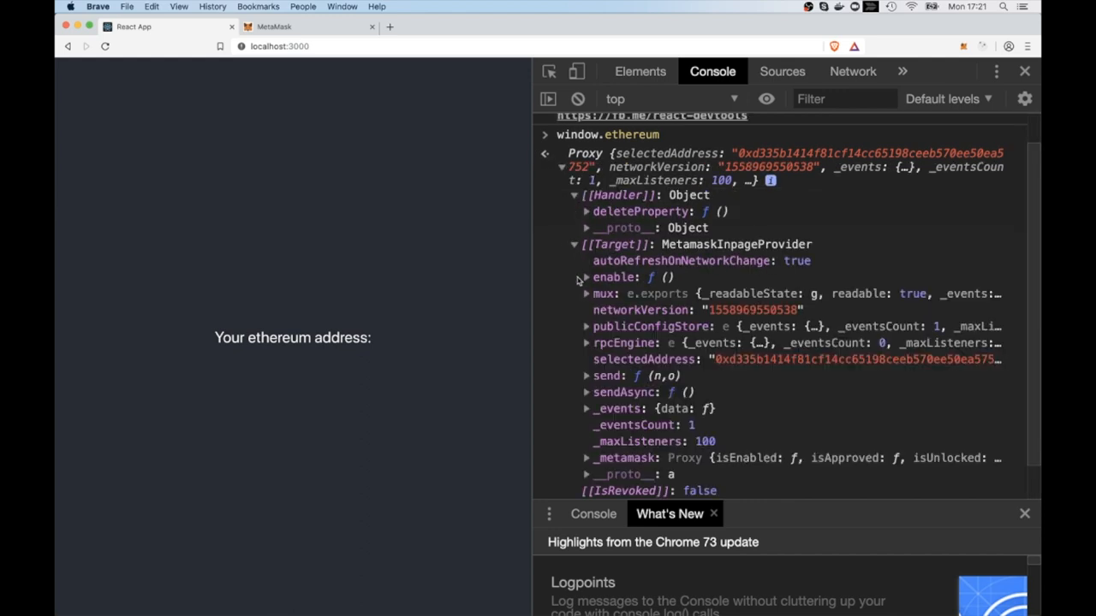
{"action": "scroll", "scroll_direction": "down", "scroll_amount": 3}
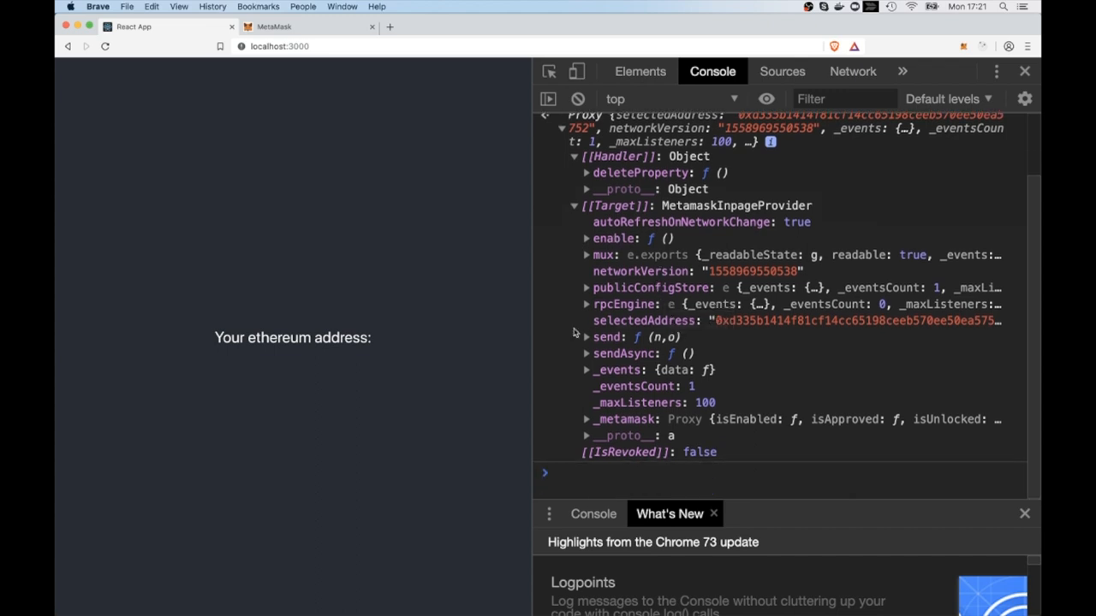
{"action": "mouse_move", "coordinate": [591, 322]}
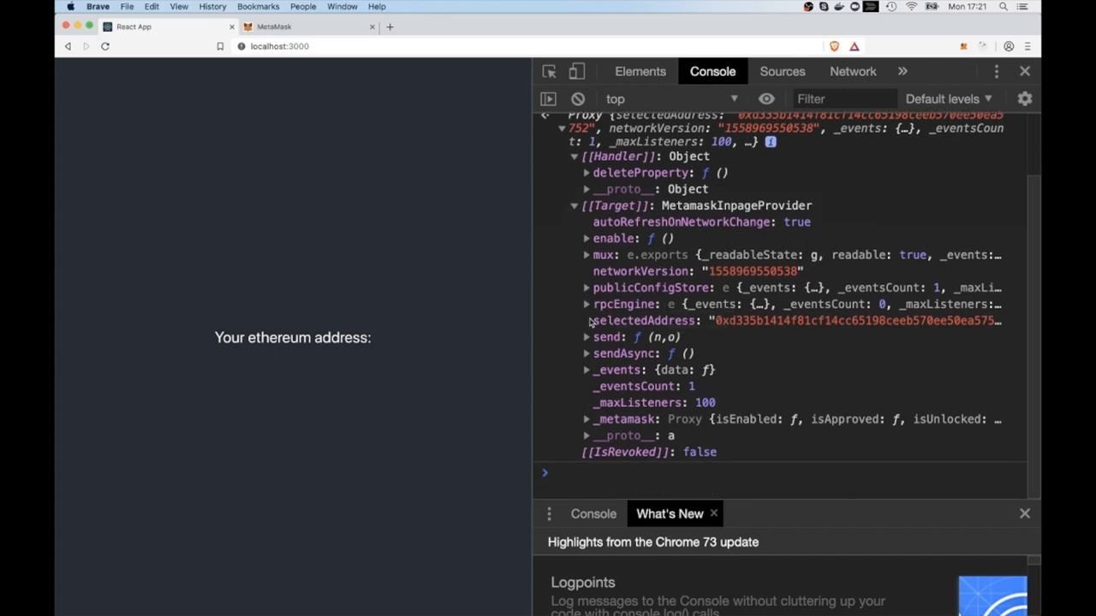
{"action": "left_click", "coordinate": [586, 304]}
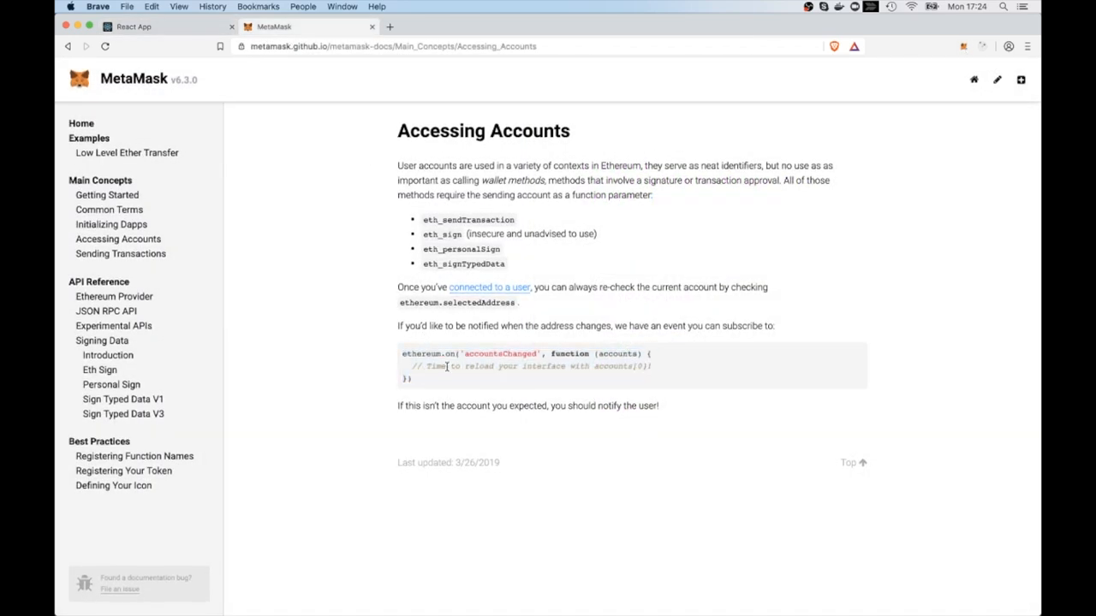
{"action": "mouse_move", "coordinate": [437, 387]}
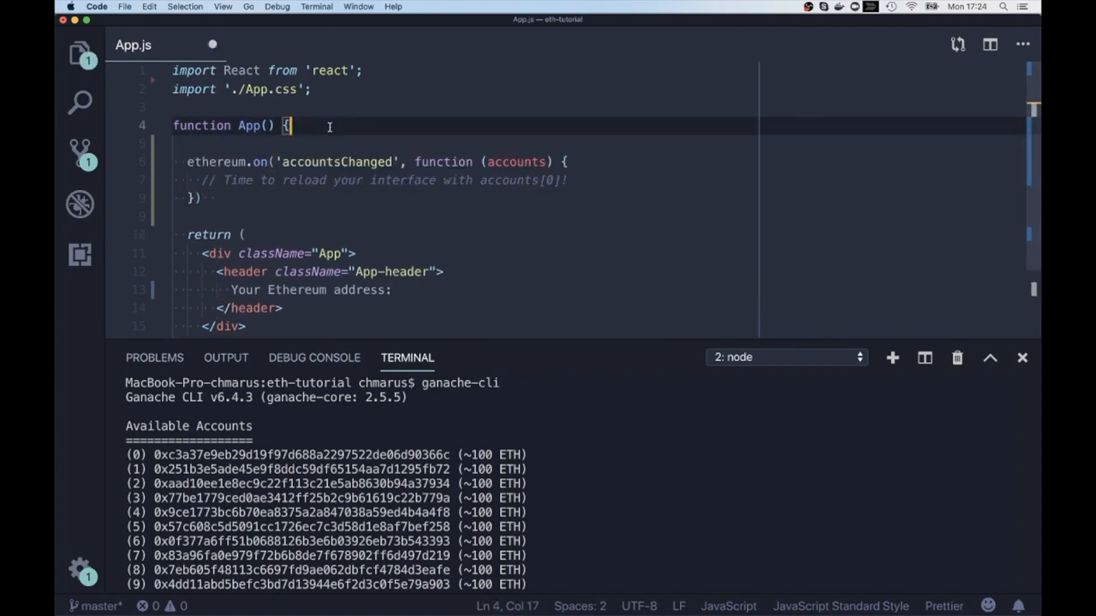
Step: Add const ethereum = window.ethereum and guard the listener with if(ethereum)
{"action": "type", "text": "const eth"}
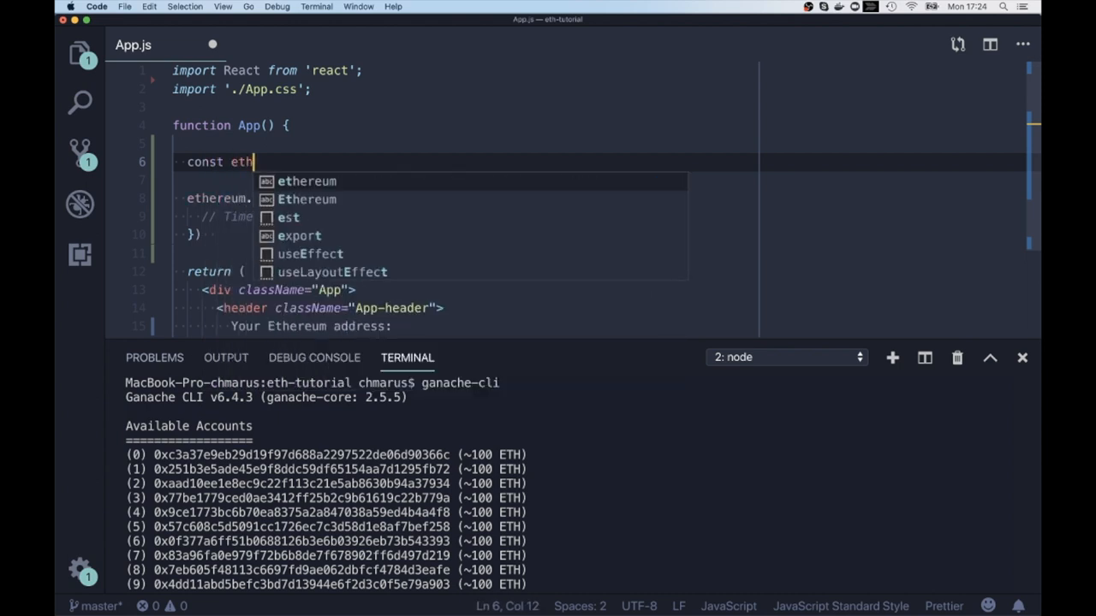
{"action": "type", "text": "ereum = window.ethe"}
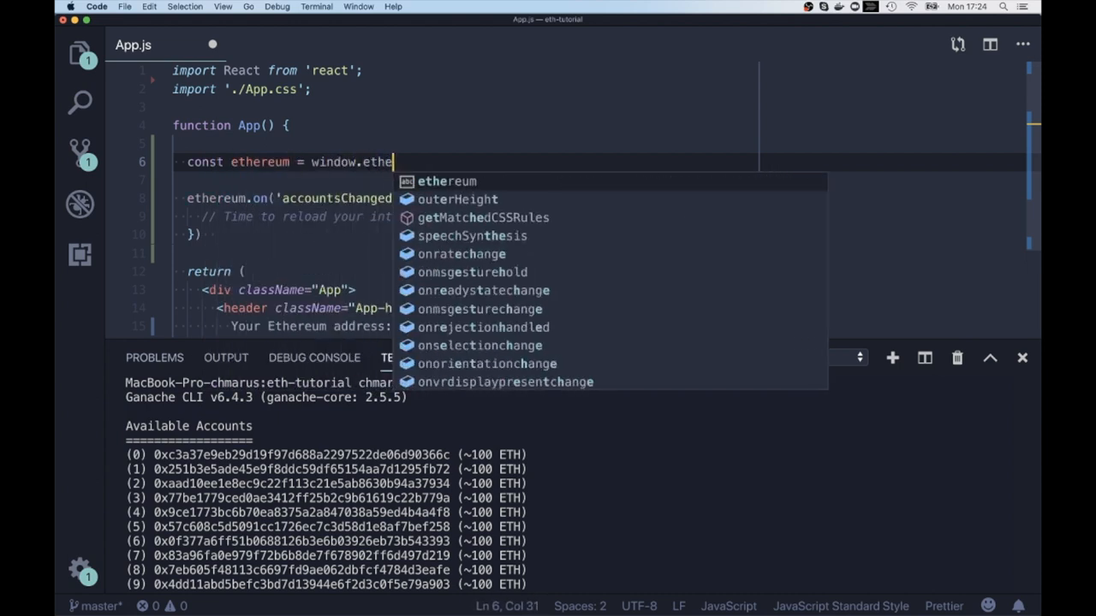
{"action": "key", "text": "Enter"}
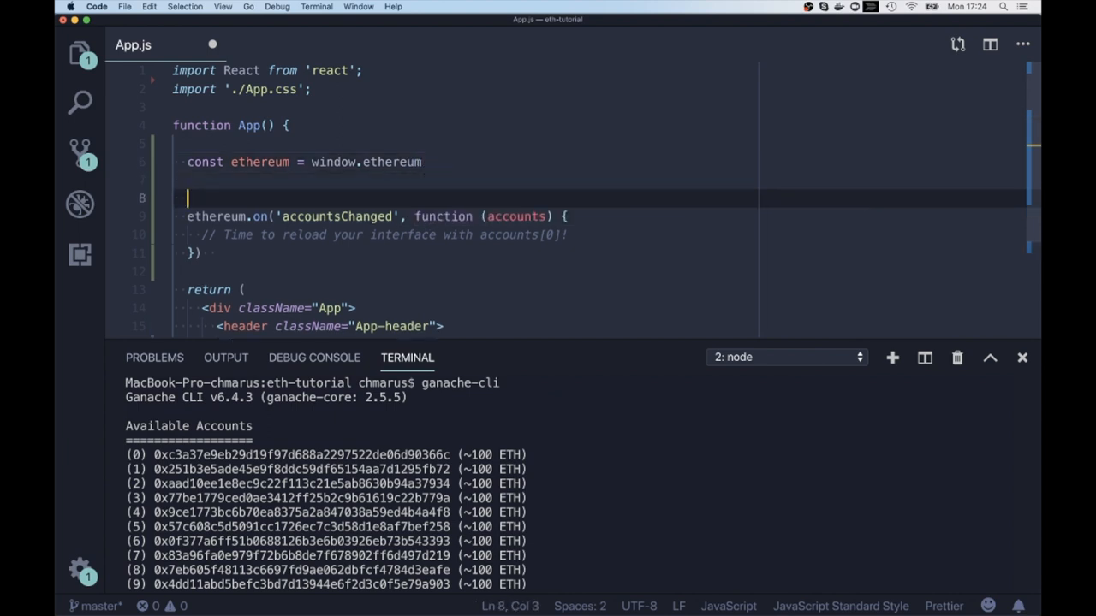
{"action": "type", "text": "if(ethereum) {"}
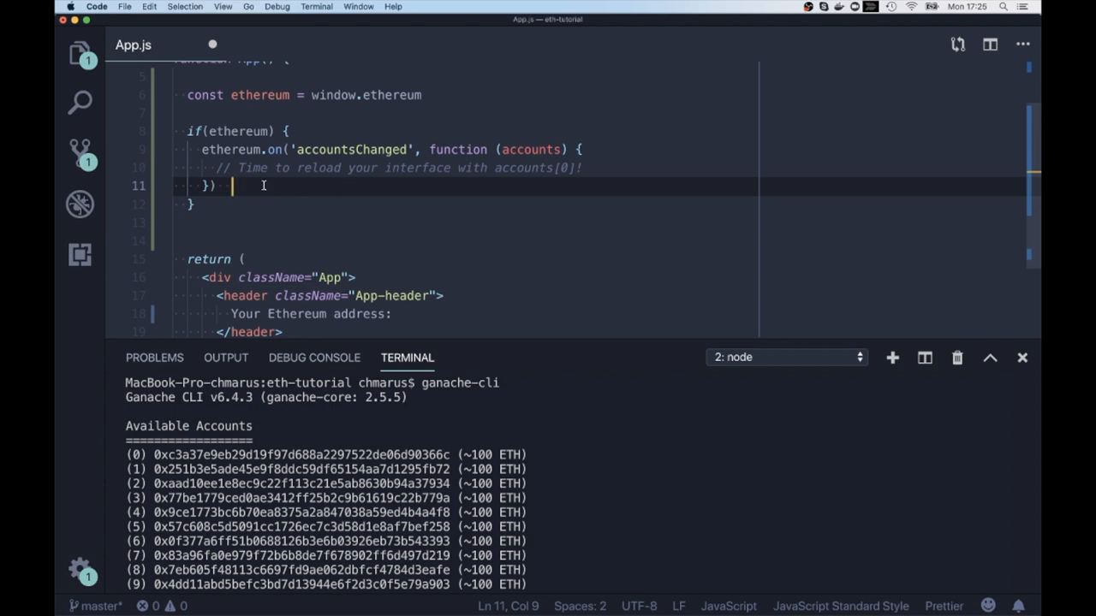
Step: Replace the listener's placeholder comment with a console. call
{"action": "left_click_drag", "start_coordinate": [219, 168], "coordinate": [586, 168]}
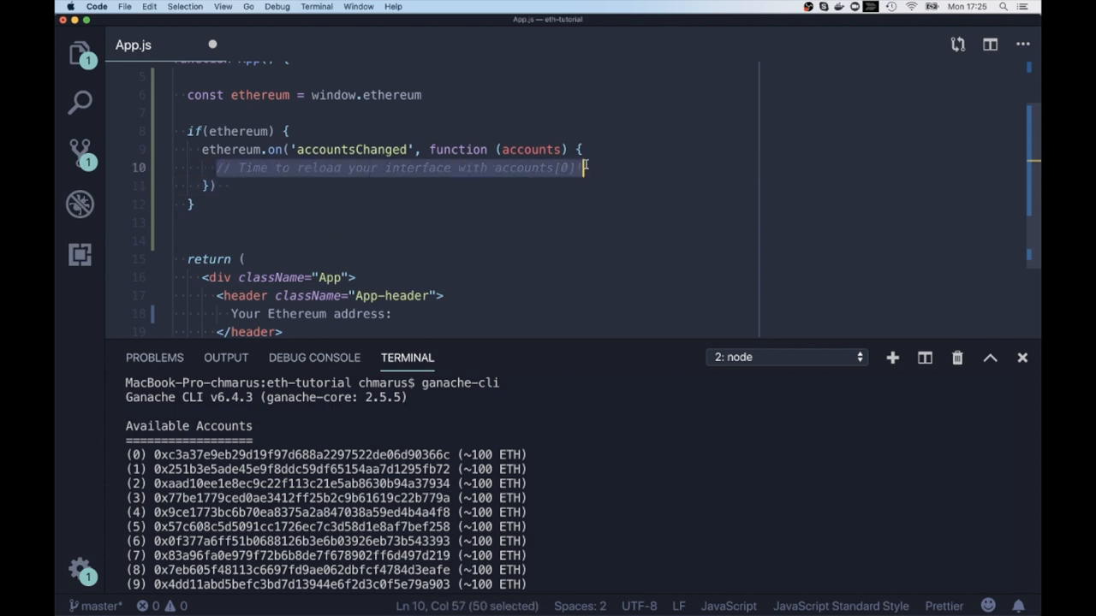
{"action": "type", "text": "console."}
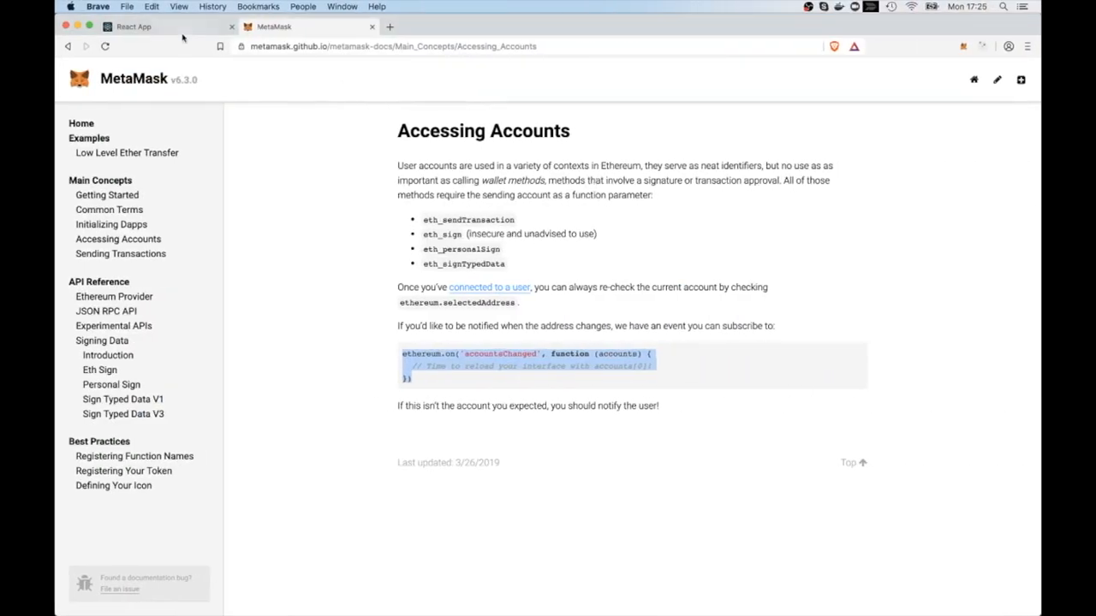
Step: Switch MetaMask to another account and back, watching the console log each address
{"action": "left_click", "coordinate": [133, 27]}
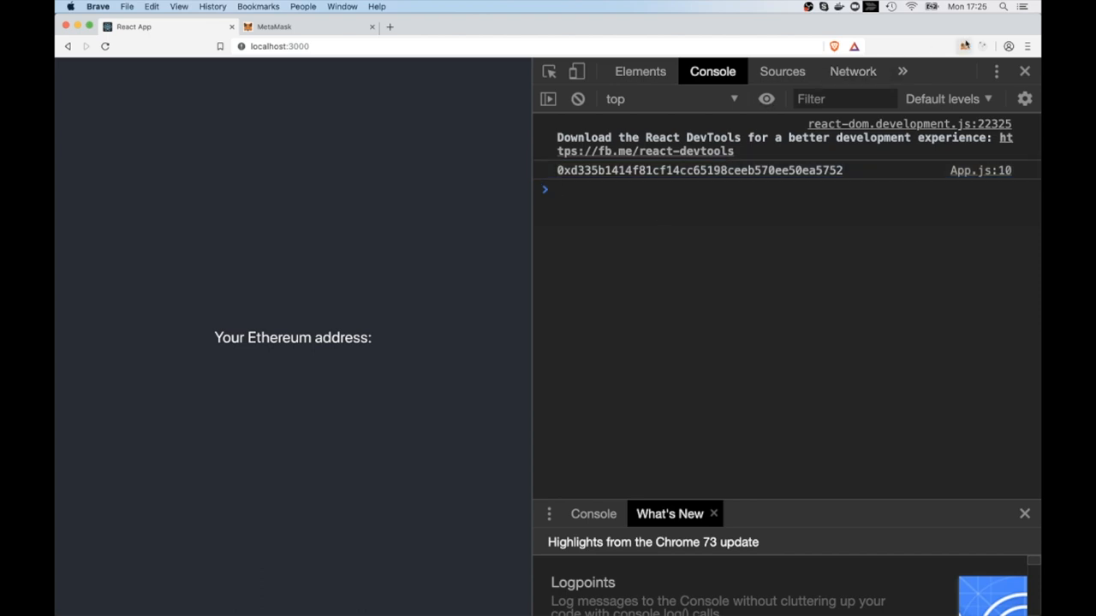
{"action": "left_click", "coordinate": [964, 46]}
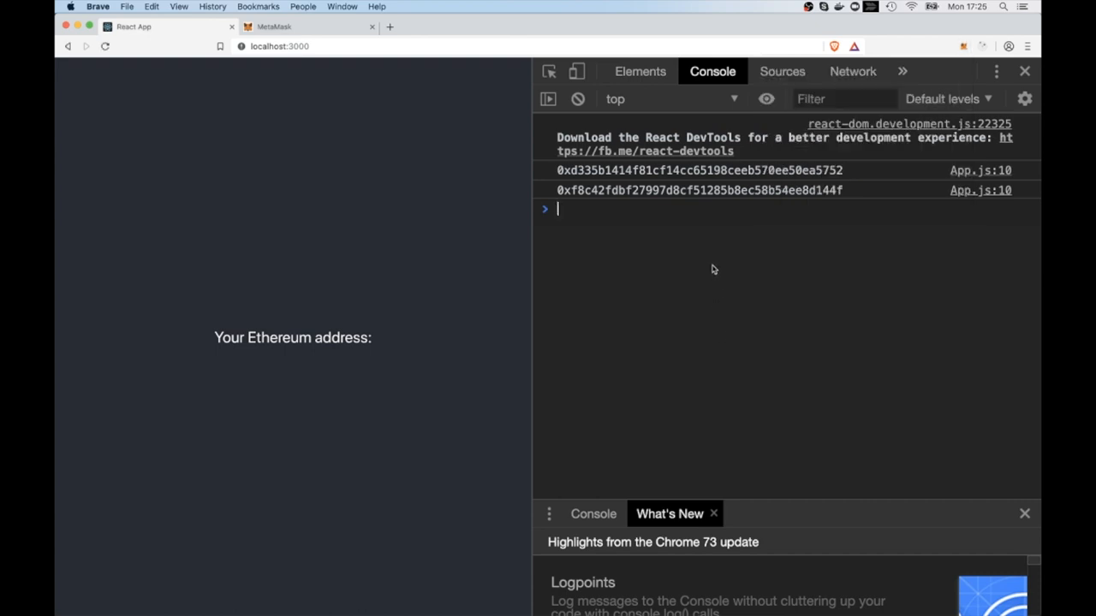
{"action": "left_click", "coordinate": [962, 46]}
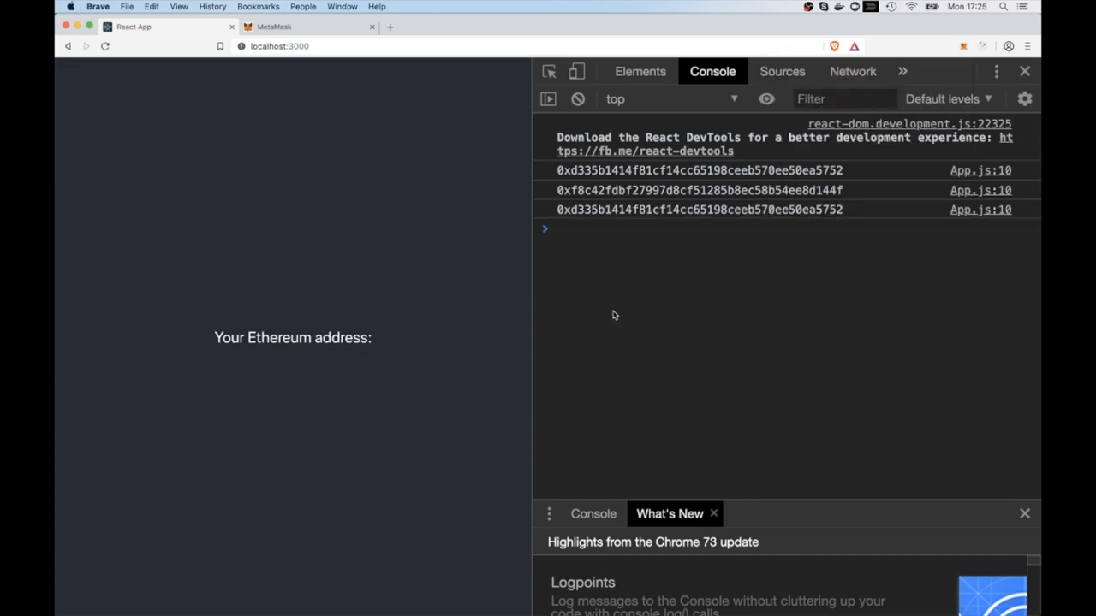
{"action": "key", "text": "cmd+tab"}
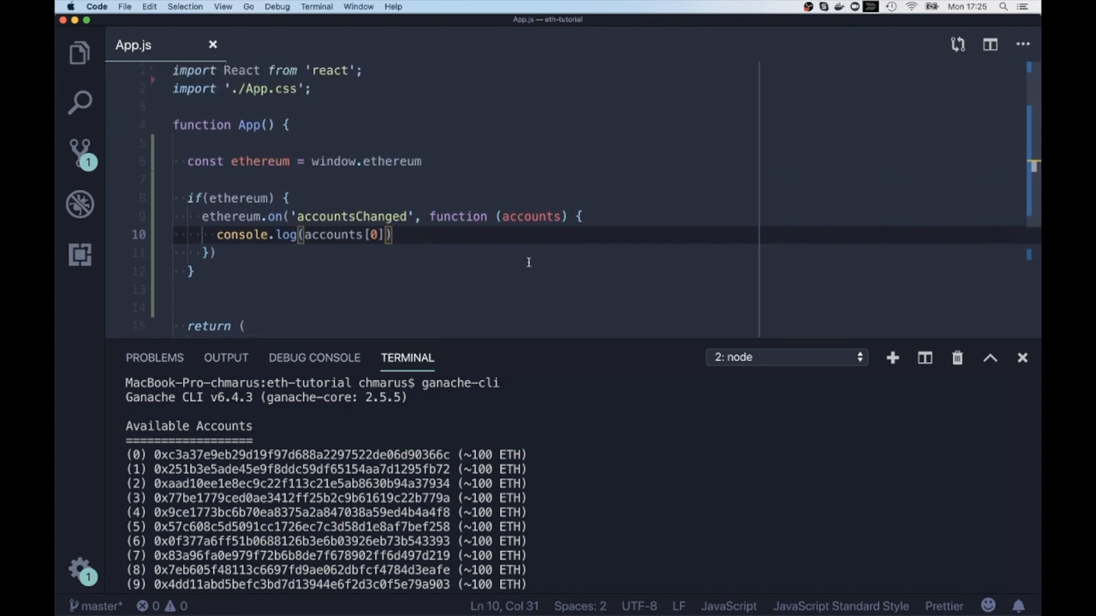
{"action": "mouse_move", "coordinate": [264, 78]}
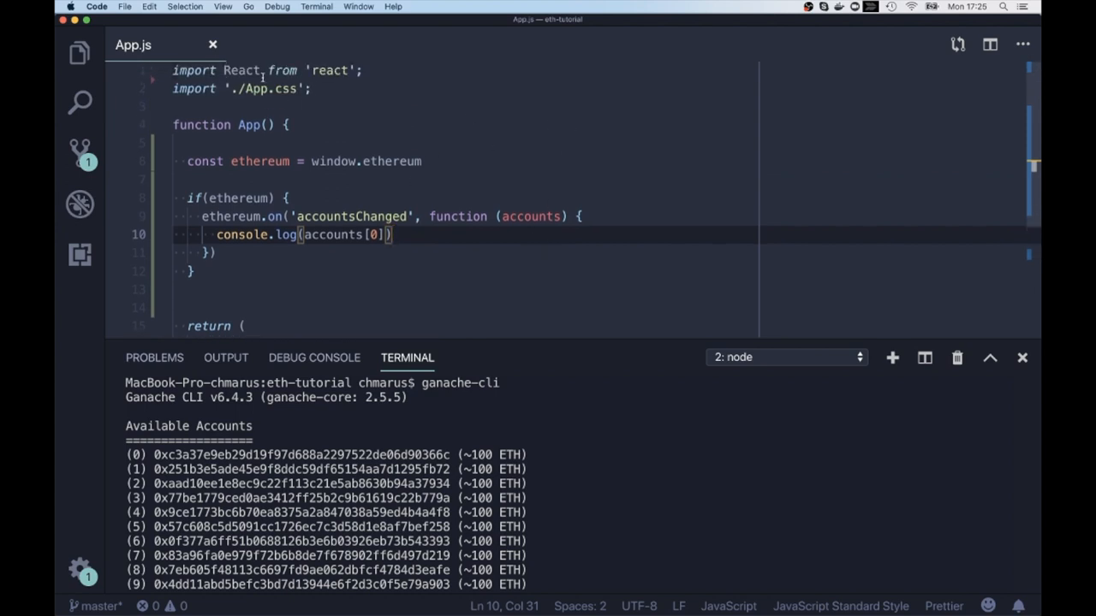
Step: Import useState and declare const [addr, setAddr] = useState('')
{"action": "type", "text": "{ uis"}
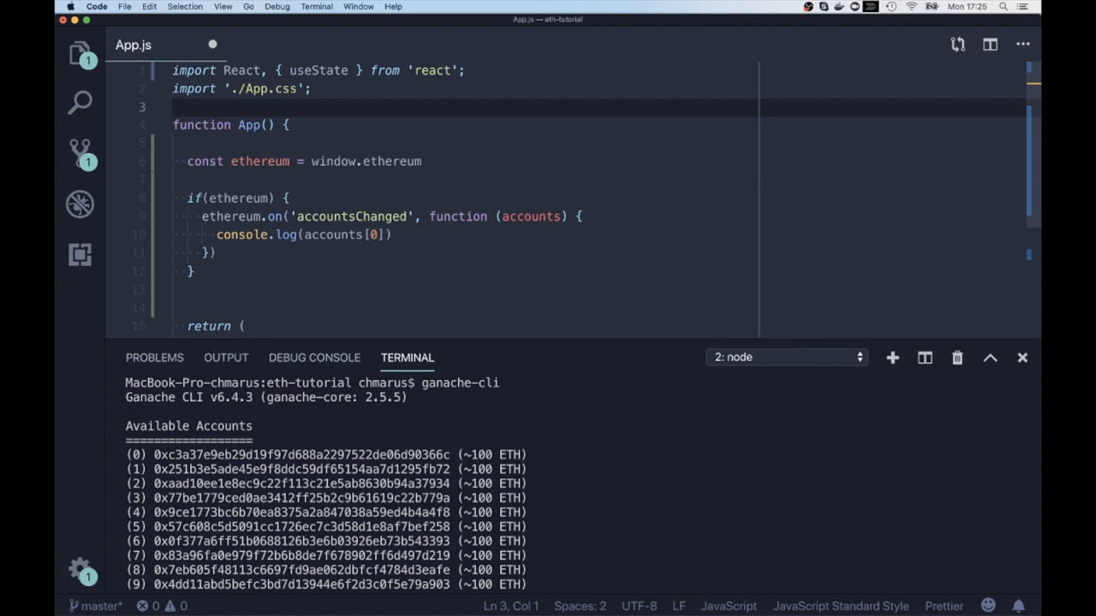
{"action": "mouse_move", "coordinate": [572, 151]}
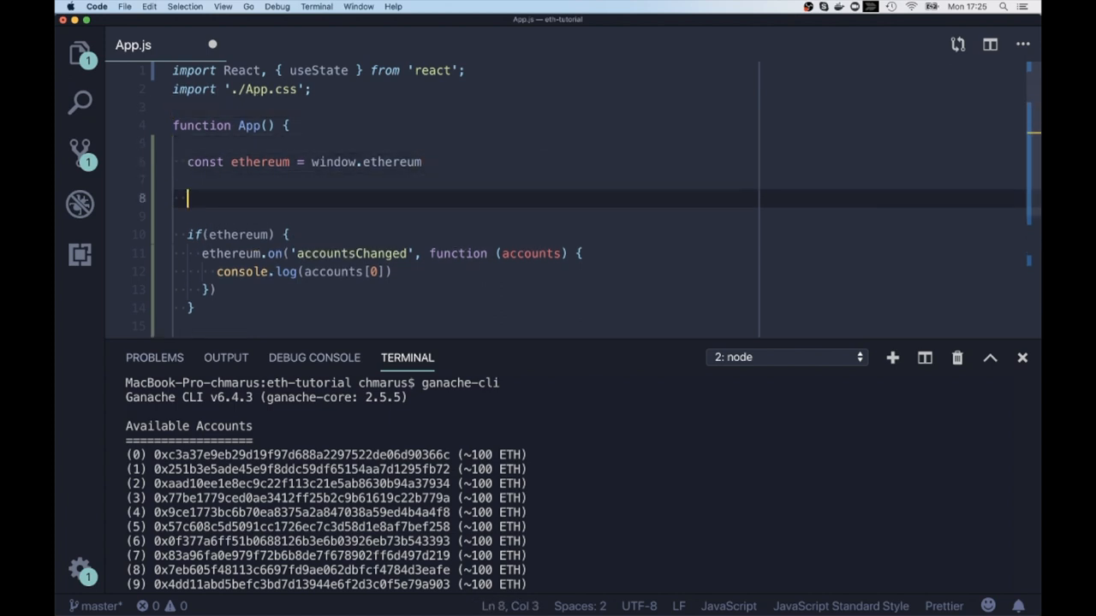
{"action": "type", "text": "const [addr"}
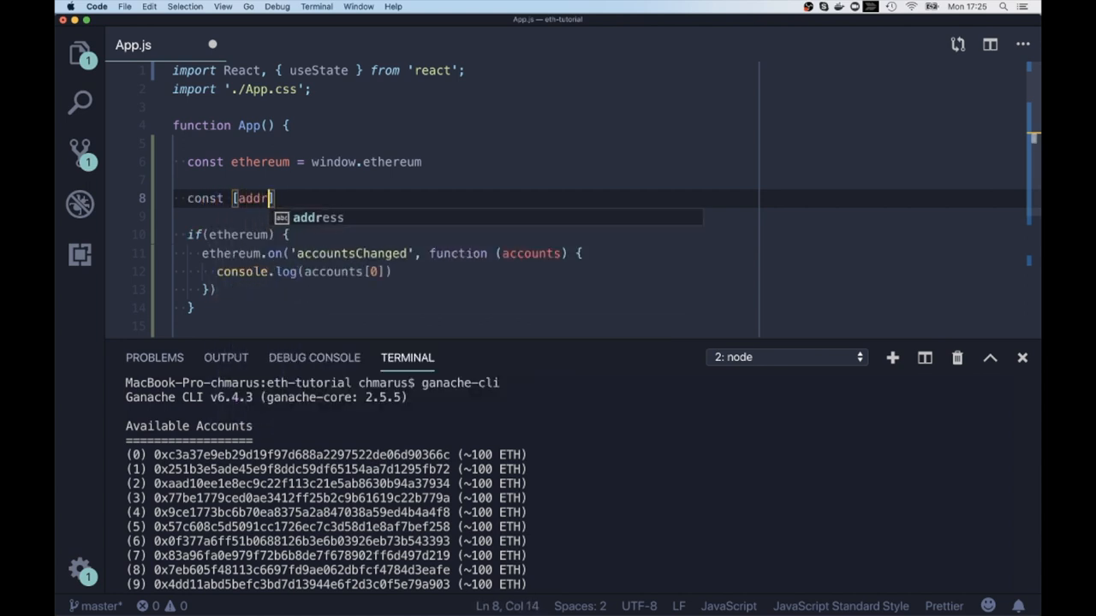
{"action": "type", "text": ", setAddr"}
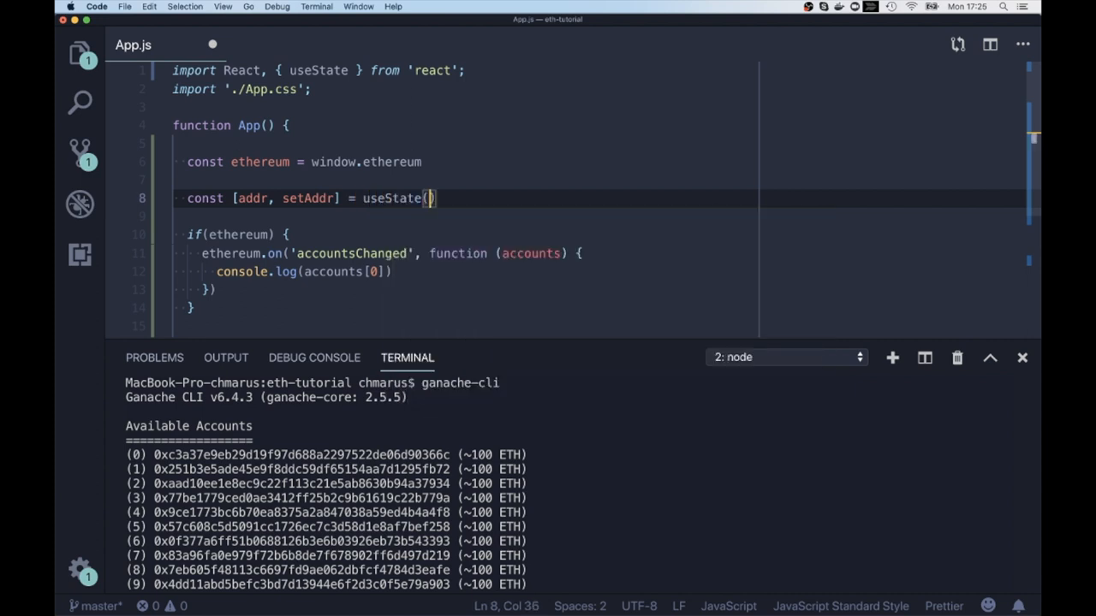
{"action": "type", "text": "''"}
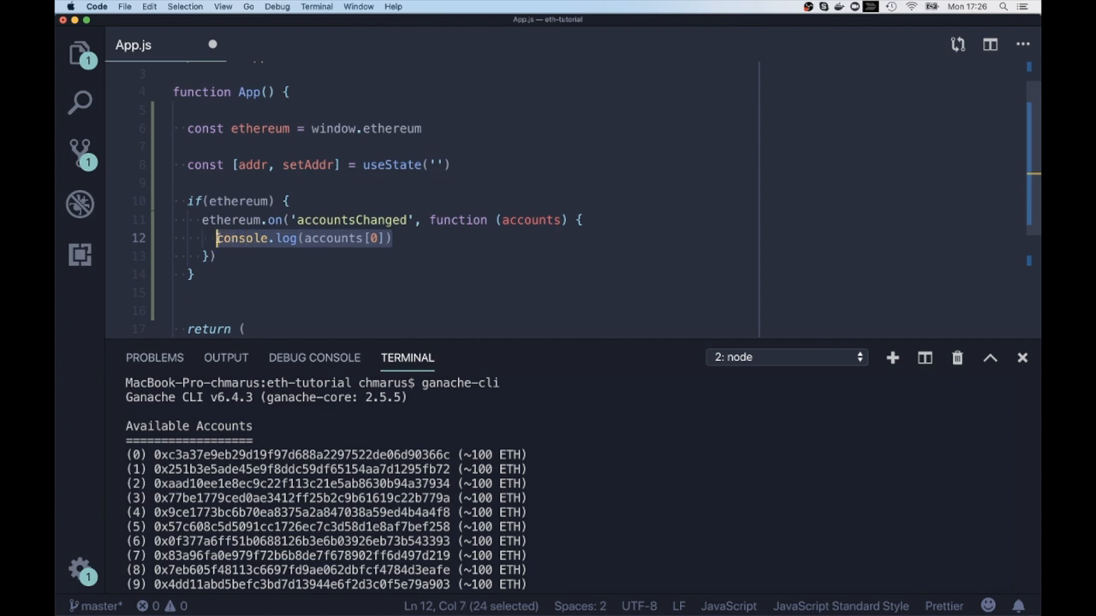
Step: Call setAddr(accounts[0]) in the listener and render {addr} in the header
{"action": "type", "text": "setAddr(account"}
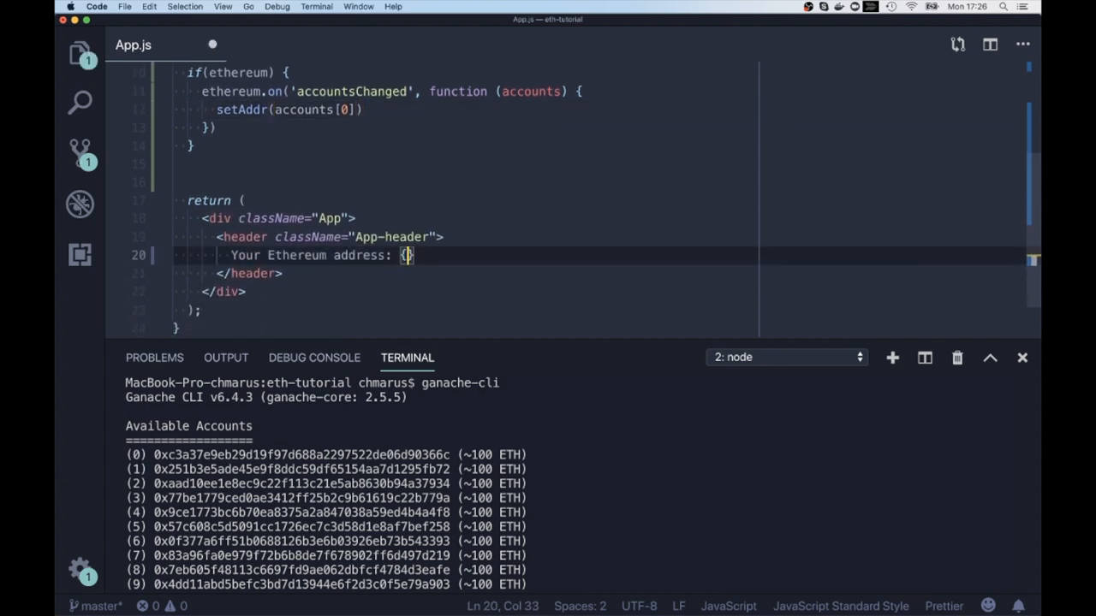
{"action": "type", "text": "addr"}
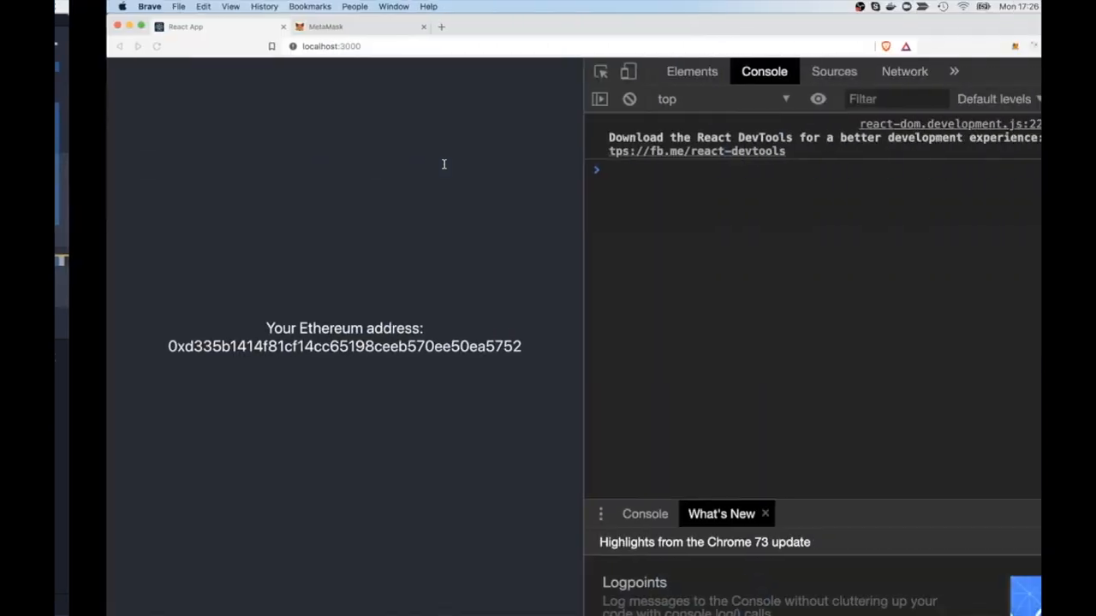
Step: Select the displayed address and compare it with the account shown in MetaMask
{"action": "triple_click", "coordinate": [291, 346]}
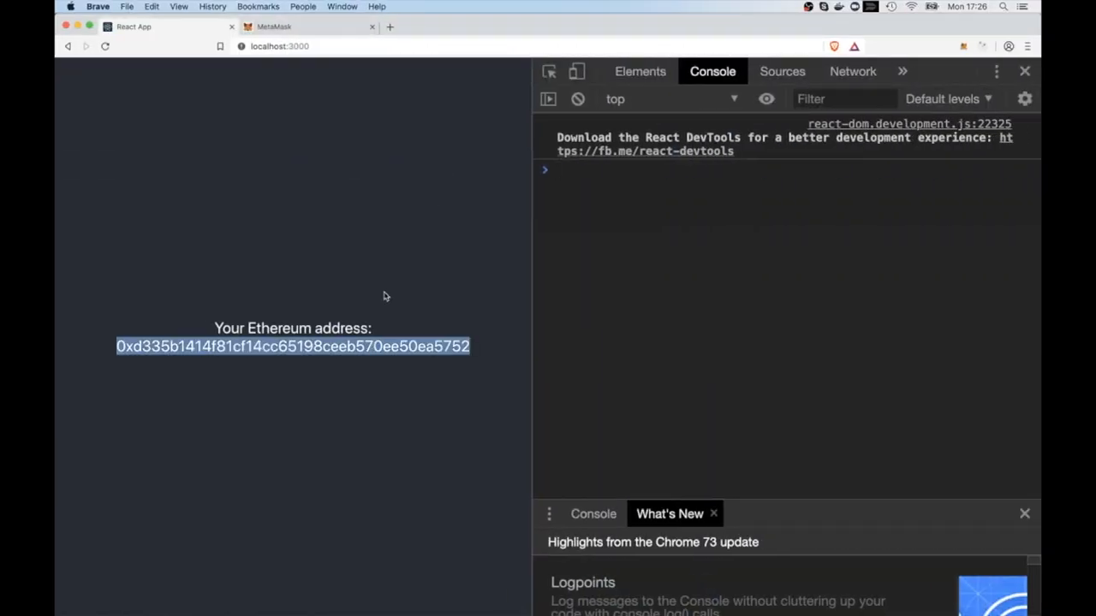
{"action": "left_click", "coordinate": [963, 46]}
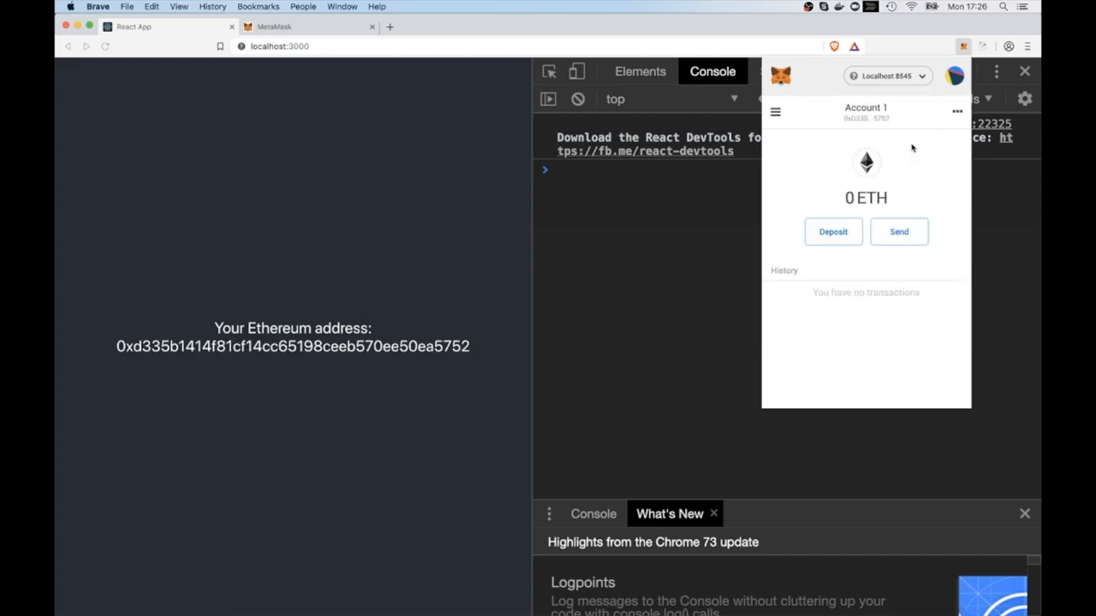
{"action": "left_click", "coordinate": [954, 76]}
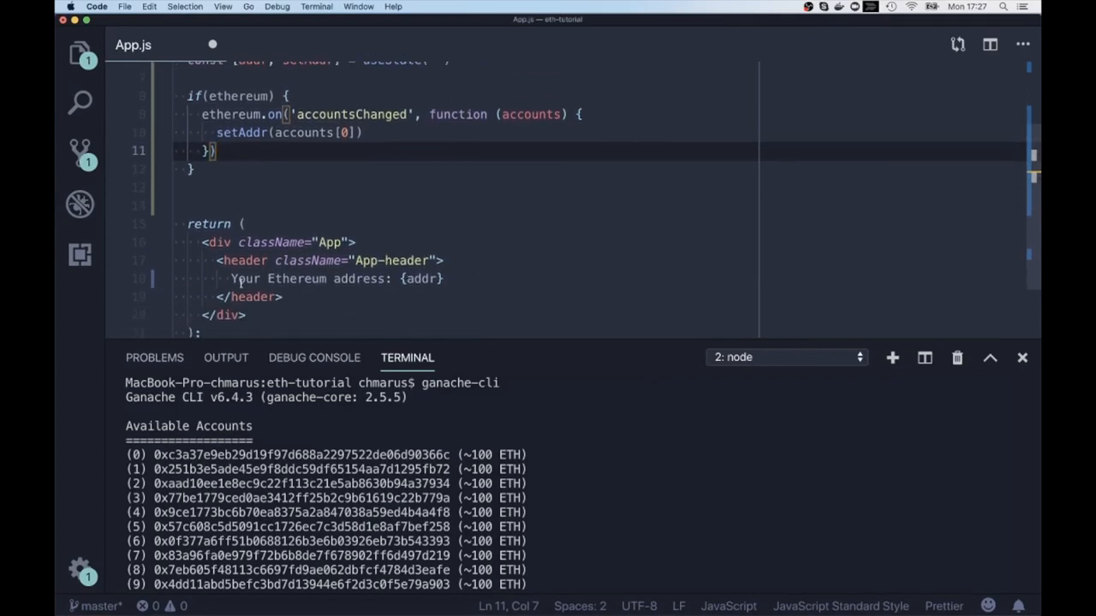
Step: Wrap the address paragraph in {ethereum && …} and begin an {!ethereum && …} branch
{"action": "type", "text": "{eth"}
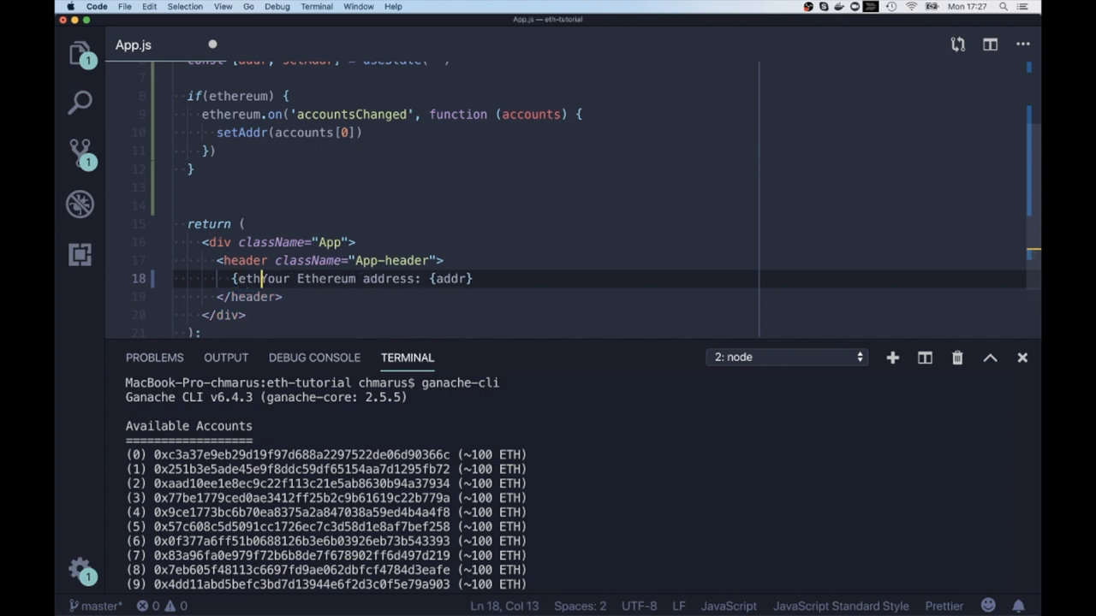
{"action": "type", "text": "ereum && <p>"}
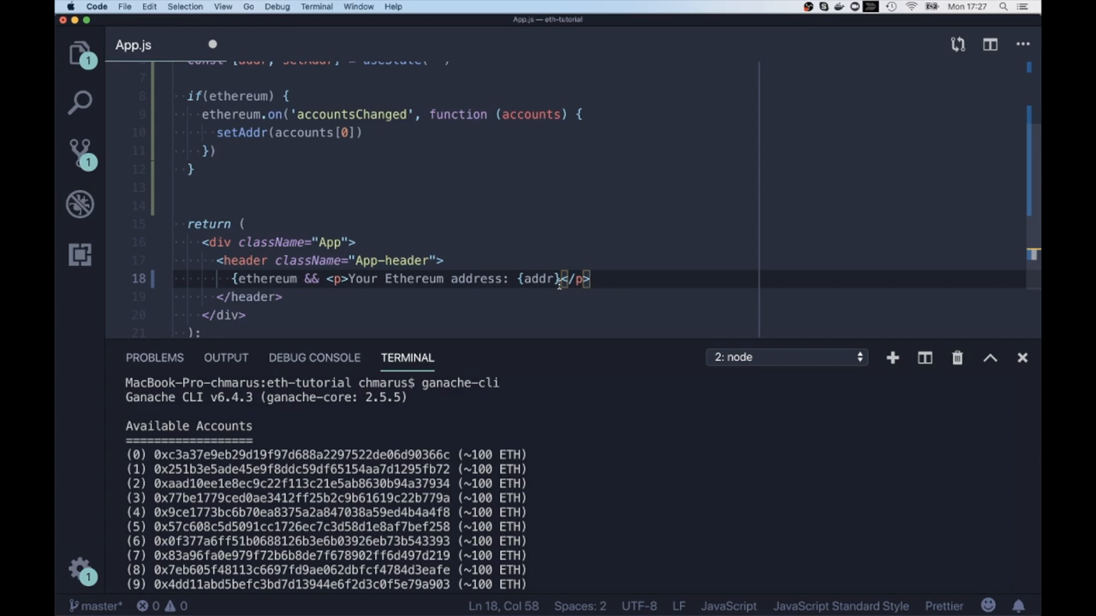
{"action": "type", "text": "}"}
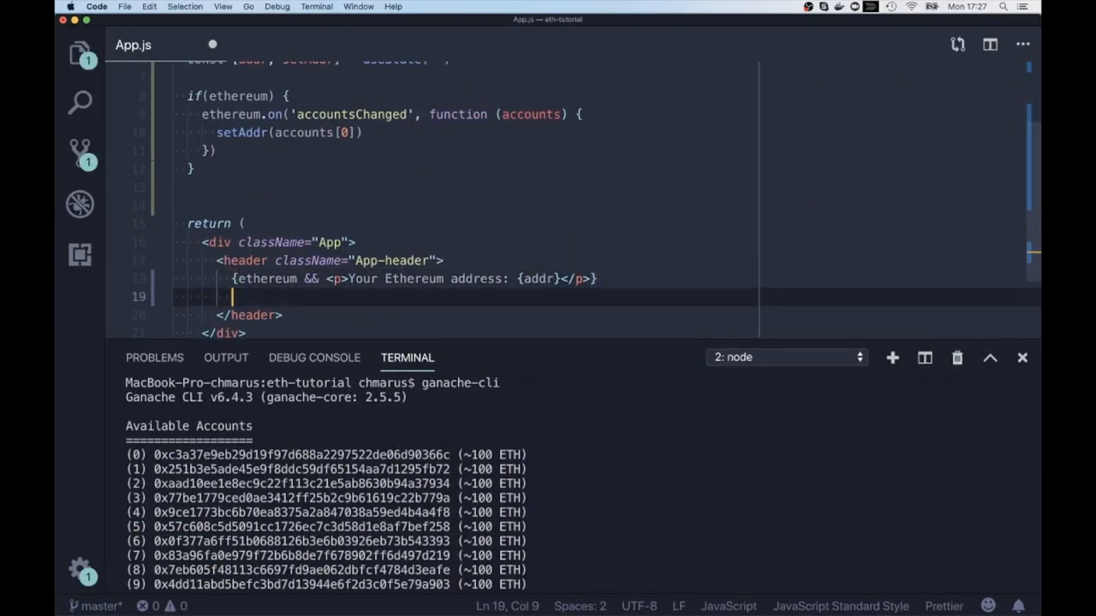
{"action": "type", "text": "{!ethereum && <p></p>"}
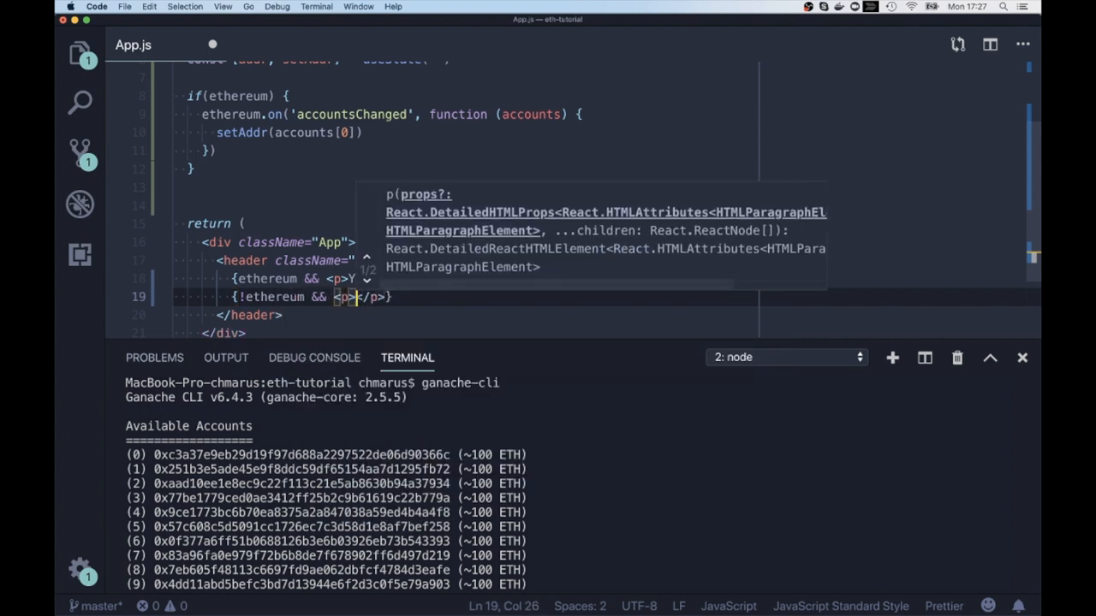
Step: Write the 'Please use browser with Ethereum wallet' note and begin its style attribute
{"action": "type", "text": "Please use"}
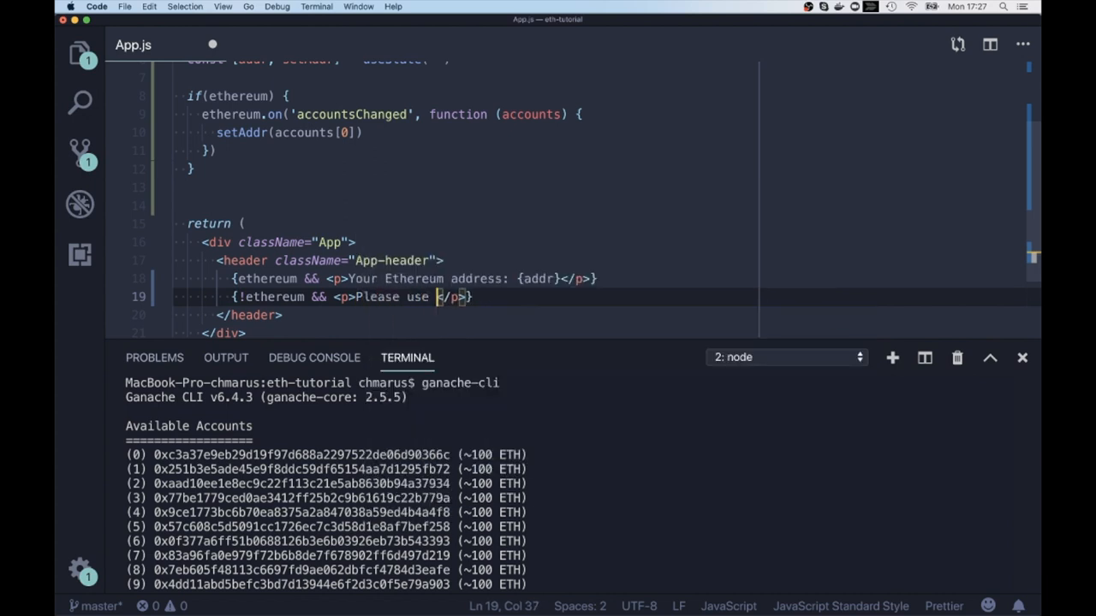
{"action": "type", "text": "browser with Ethereum wallet"}
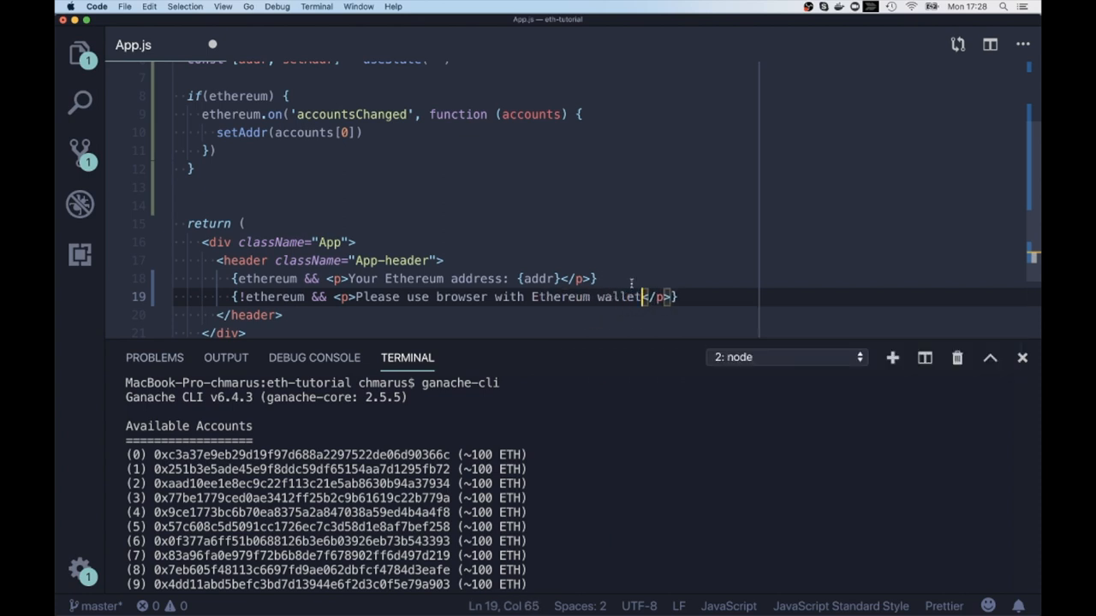
{"action": "mouse_move", "coordinate": [452, 308]}
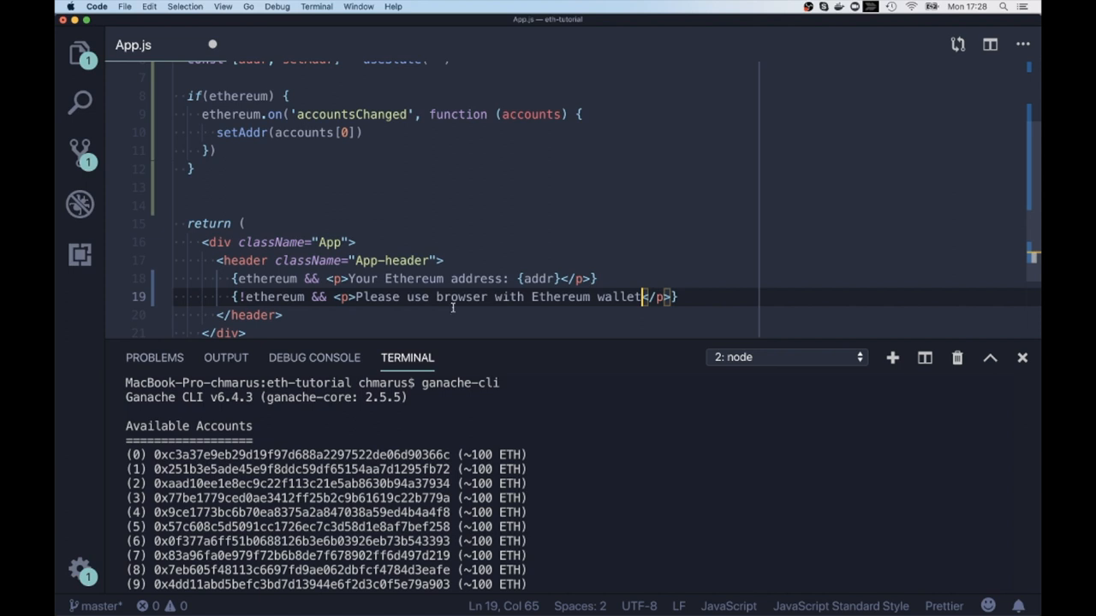
{"action": "type", "text": "style="}
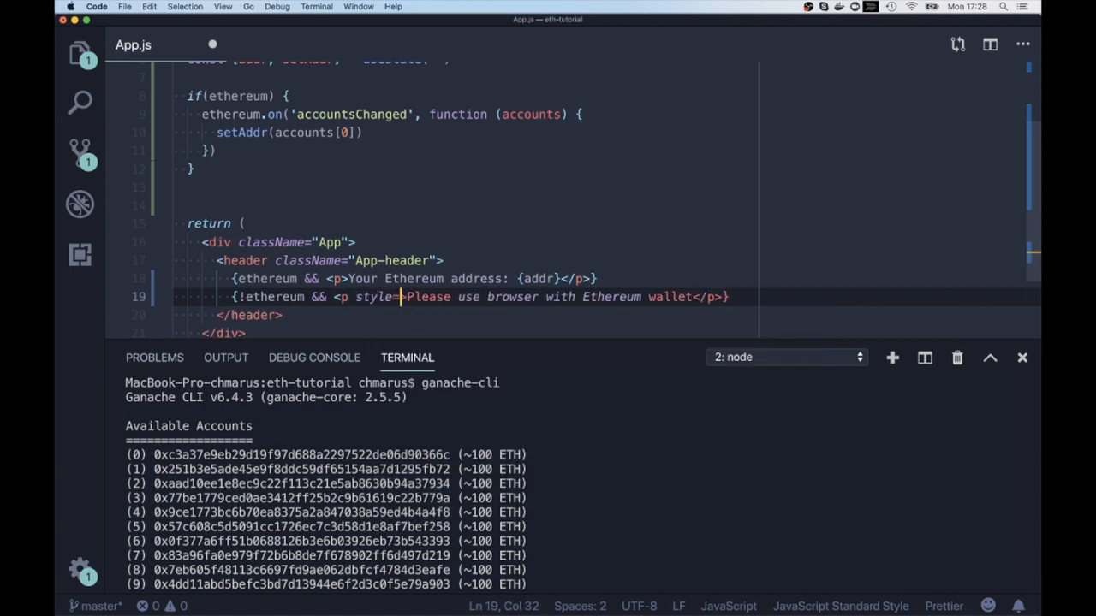